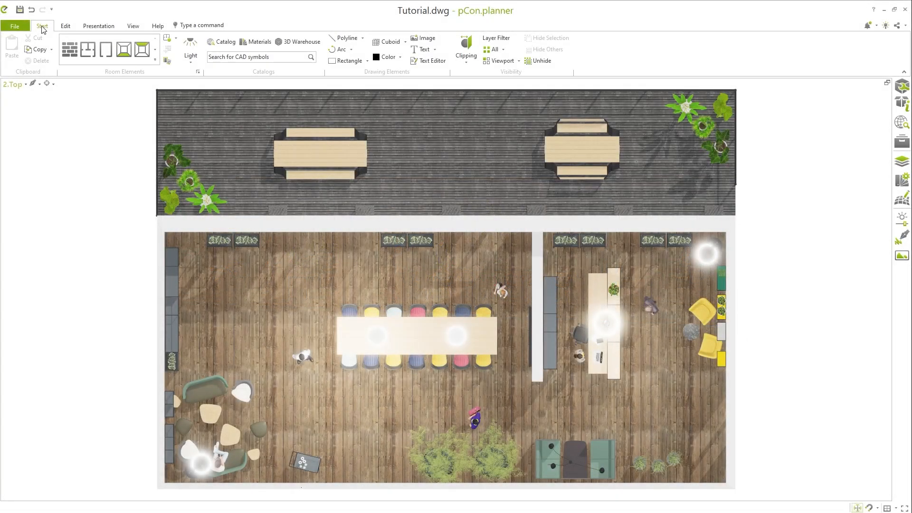
{"action": "mouse_move", "coordinate": [157, 80]}
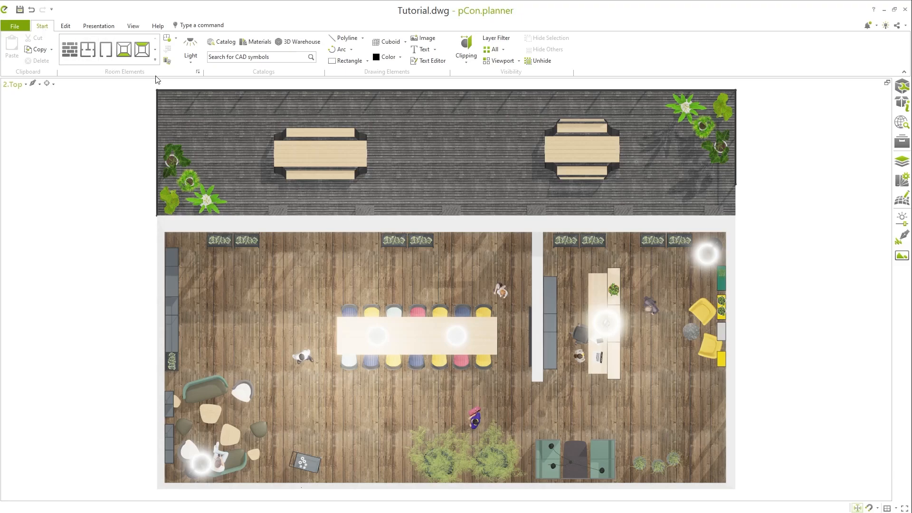
{"action": "mouse_move", "coordinate": [526, 74]}
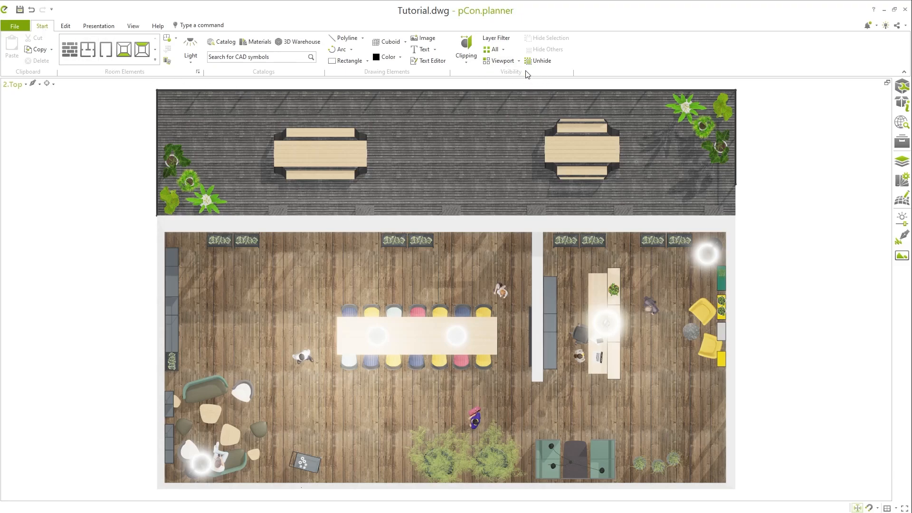
{"action": "mouse_move", "coordinate": [513, 75]}
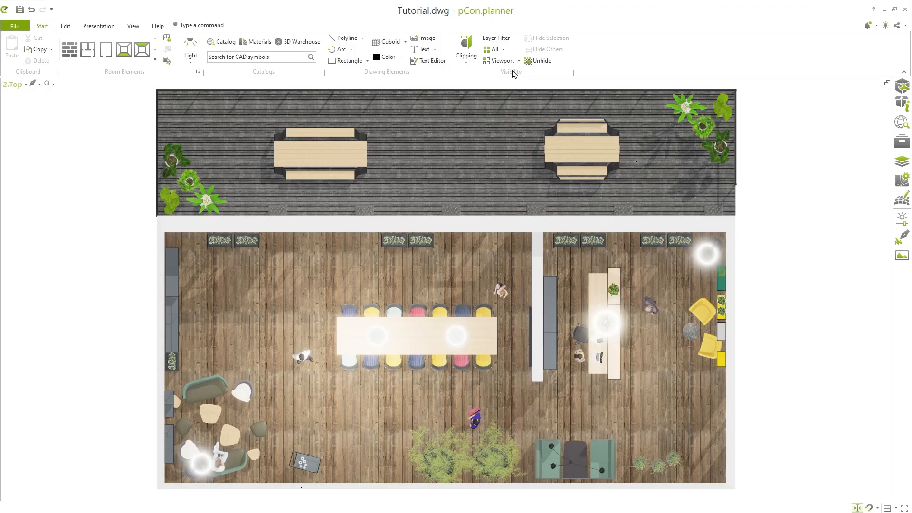
Step: Cut across the floor plan with a single clipping plane from the Clipping menu
{"action": "left_click", "coordinate": [464, 47]}
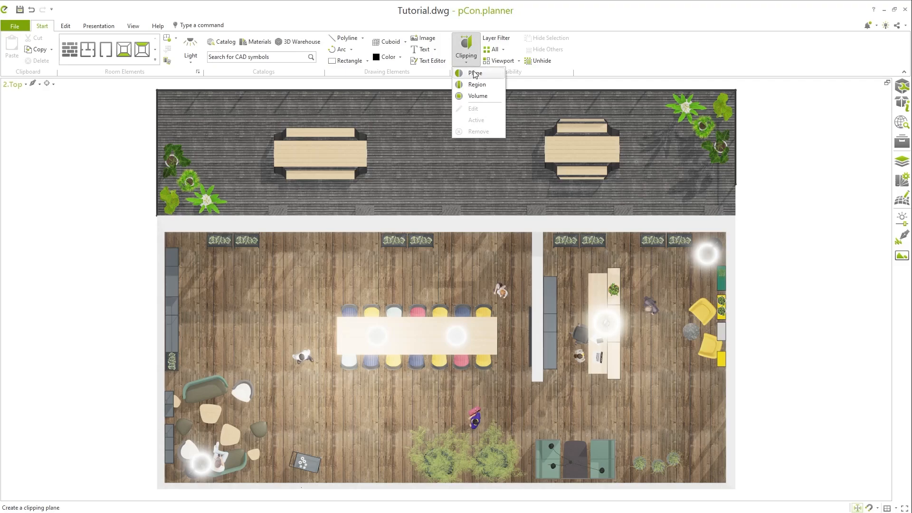
{"action": "left_click", "coordinate": [476, 72]}
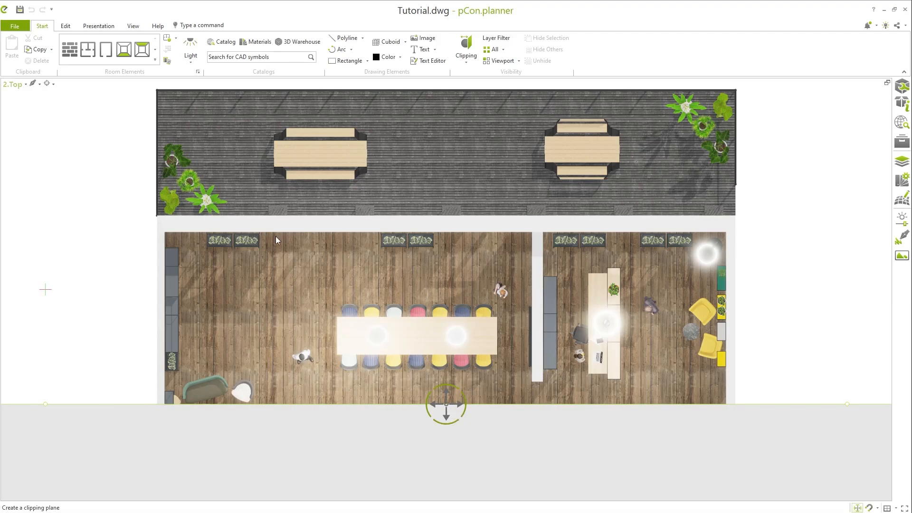
{"action": "mouse_move", "coordinate": [23, 96]}
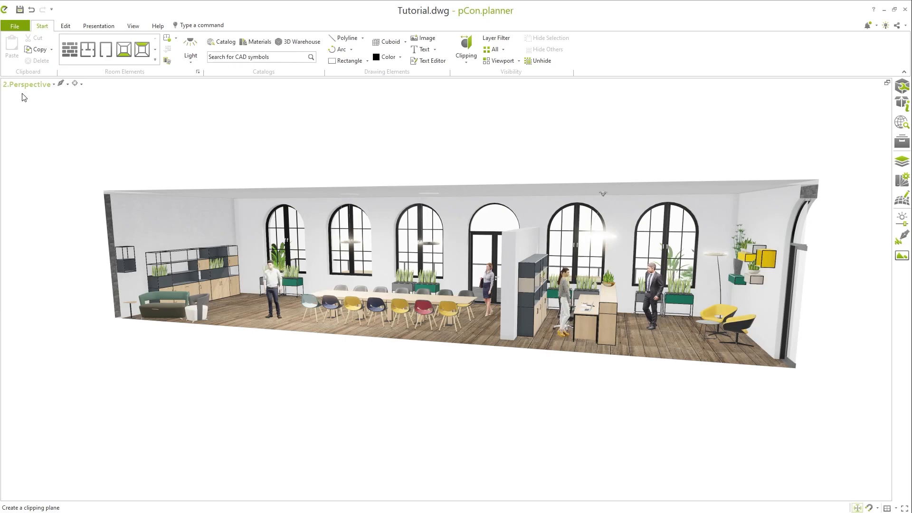
{"action": "mouse_move", "coordinate": [617, 102]}
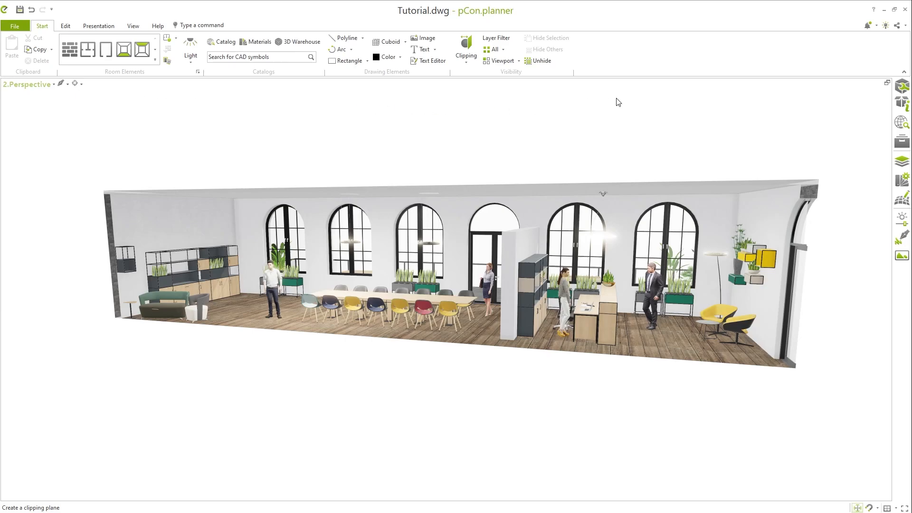
Step: Switch to the four-viewport layout showing top, rear and both perspective views
{"action": "left_click", "coordinate": [902, 86]}
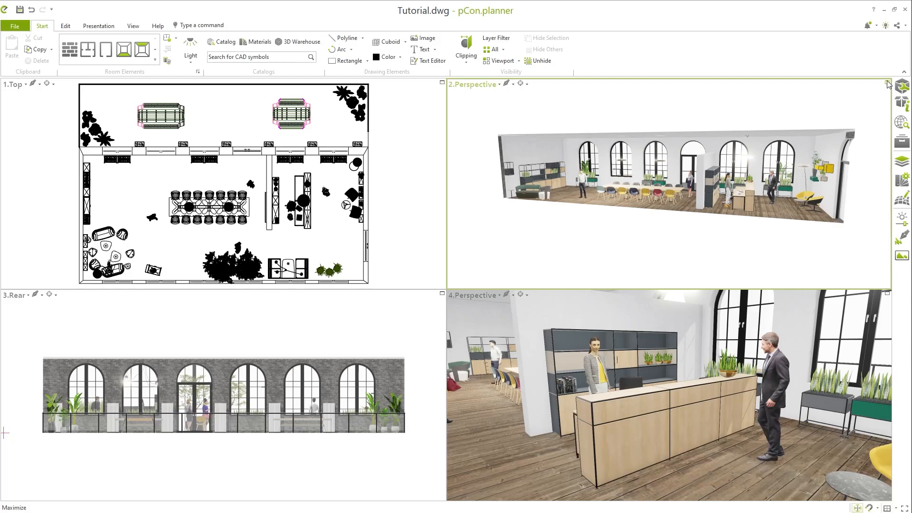
{"action": "mouse_move", "coordinate": [866, 90]}
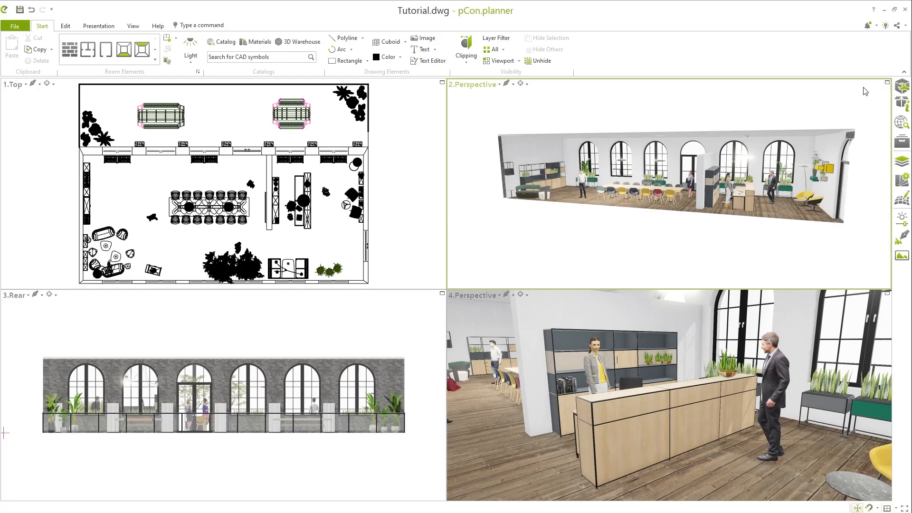
{"action": "mouse_move", "coordinate": [443, 297]}
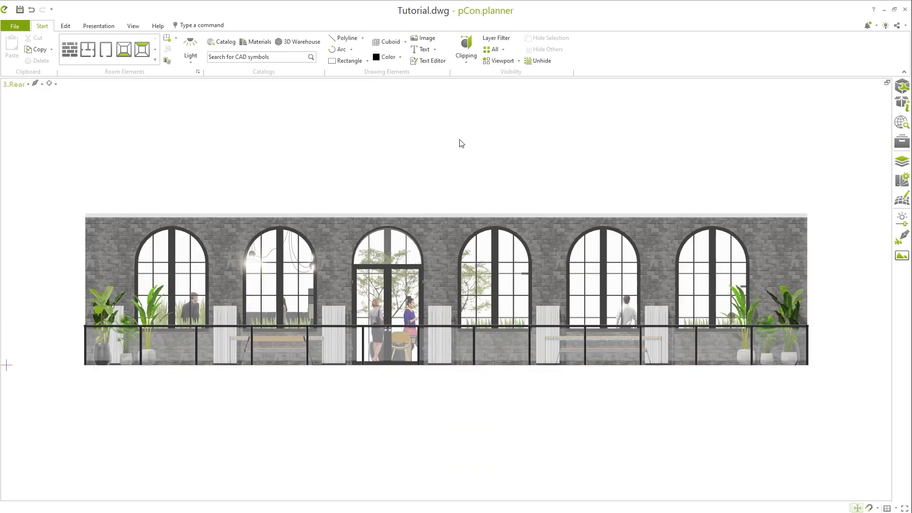
Step: Crop the rear view to a four-sided clipping region, then edit its boundaries
{"action": "left_click", "coordinate": [465, 47]}
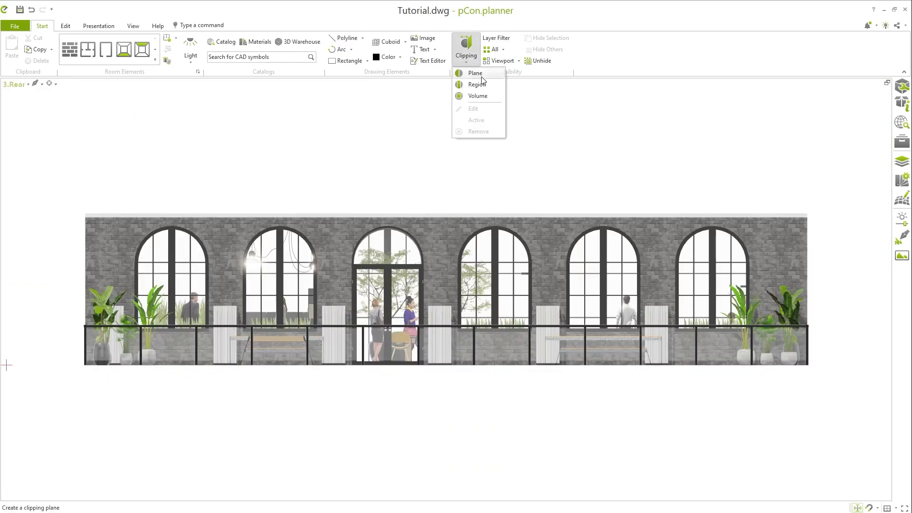
{"action": "mouse_move", "coordinate": [477, 84]}
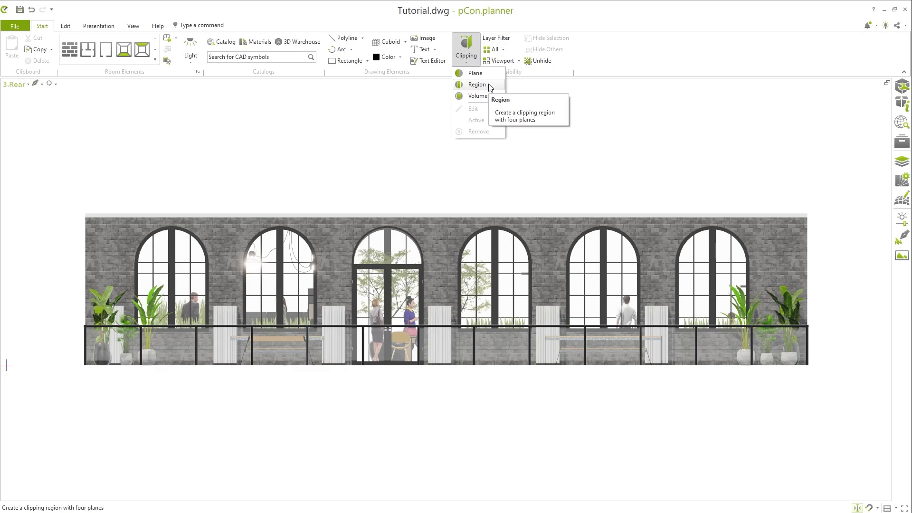
{"action": "left_click", "coordinate": [476, 85]}
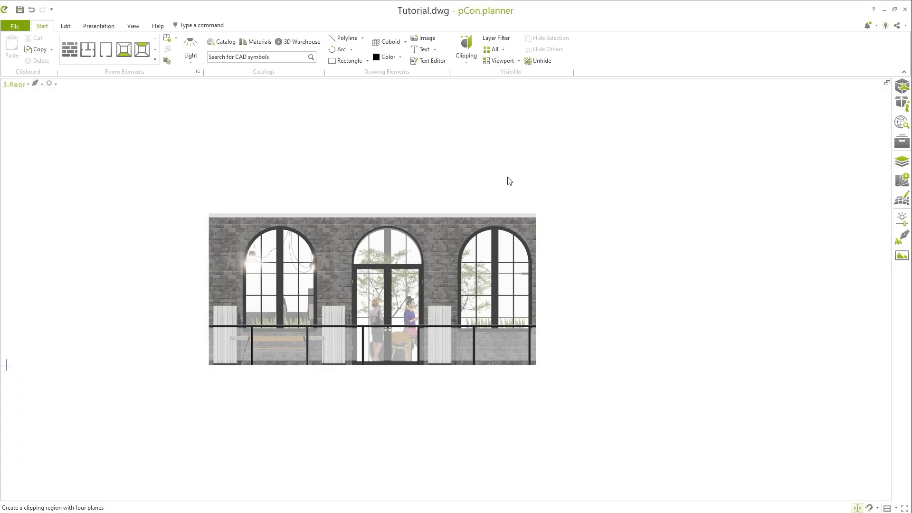
{"action": "left_click", "coordinate": [465, 46]}
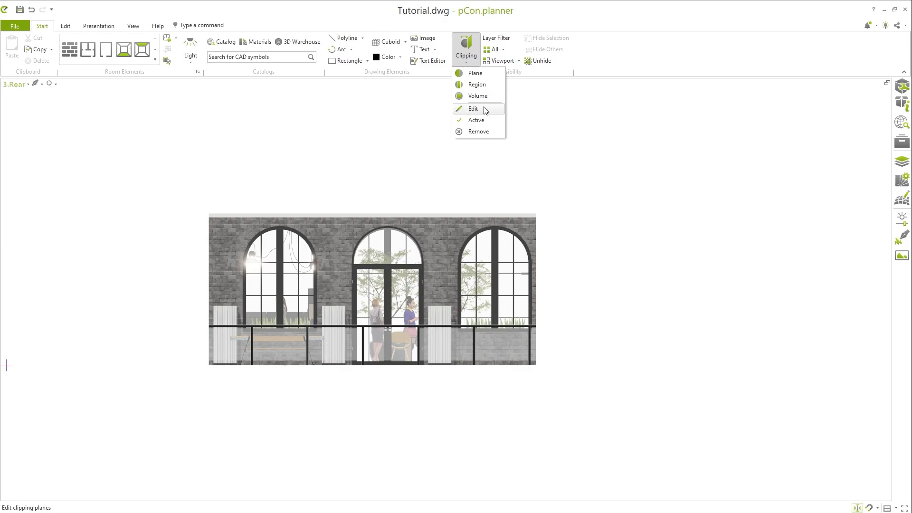
{"action": "left_click", "coordinate": [473, 109]}
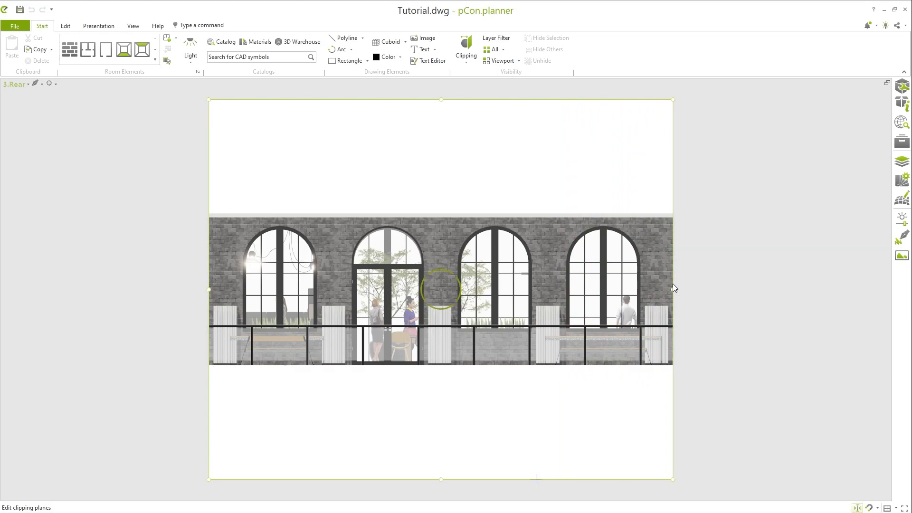
Step: Bring up the clipping options for the terrace perspective viewport
{"action": "left_click", "coordinate": [465, 50]}
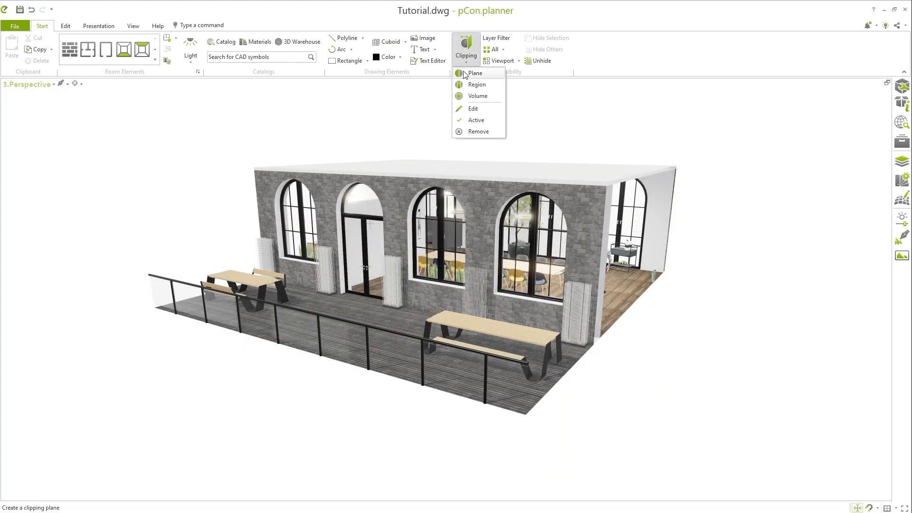
{"action": "mouse_move", "coordinate": [478, 132]}
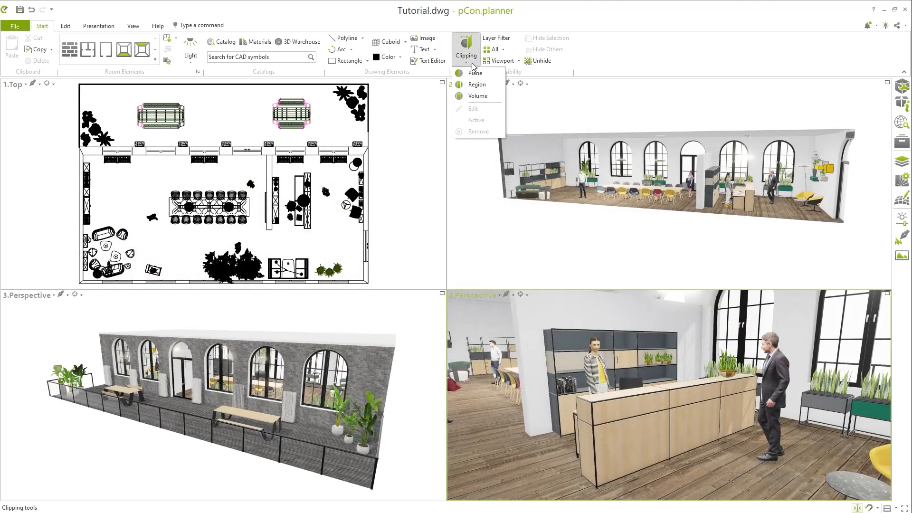
{"action": "mouse_move", "coordinate": [477, 96]}
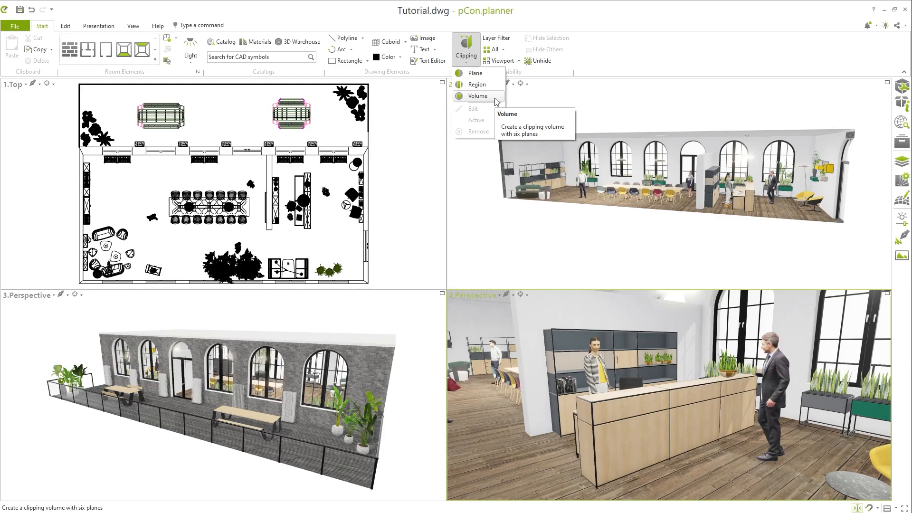
Step: Enclose the reception desk in a six-sided clipping volume
{"action": "left_click", "coordinate": [478, 96]}
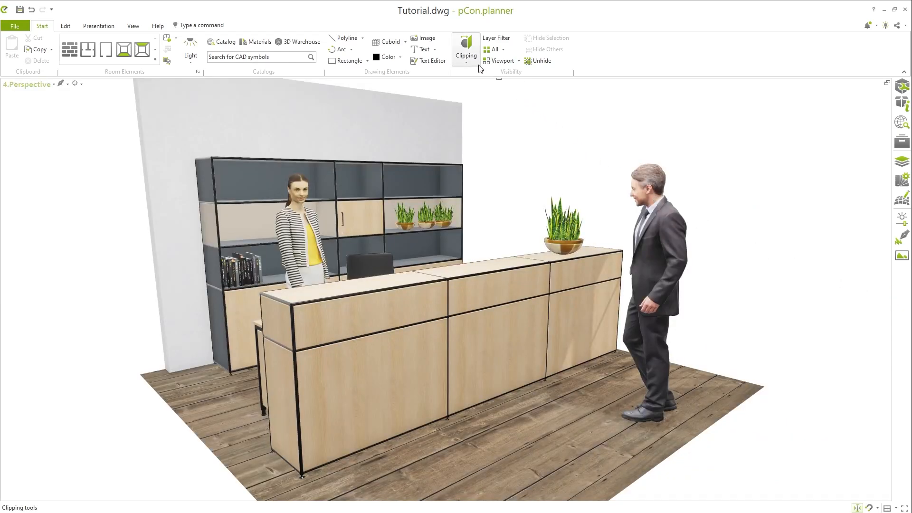
{"action": "left_click", "coordinate": [466, 50]}
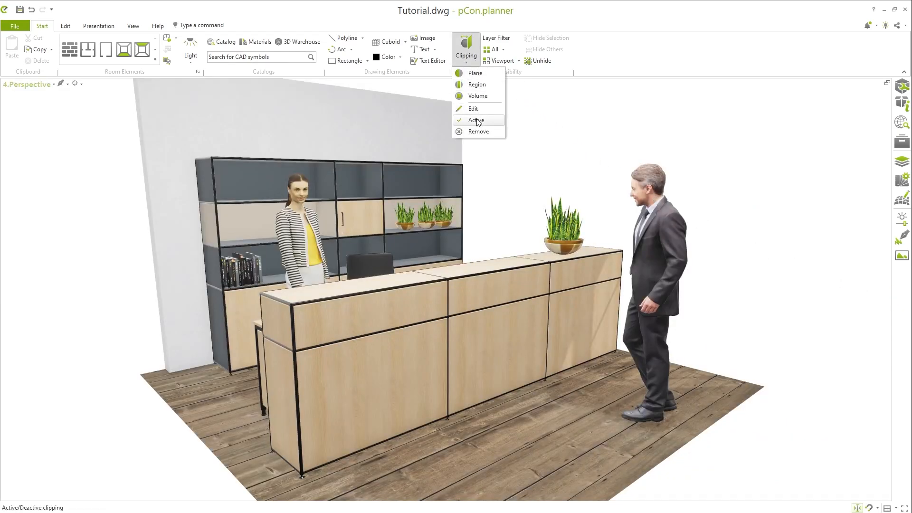
{"action": "left_click", "coordinate": [476, 119]}
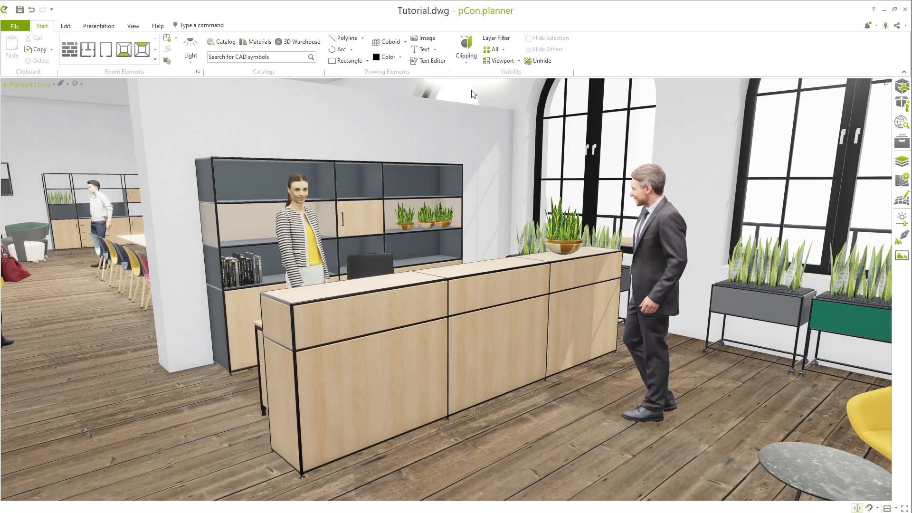
{"action": "left_click", "coordinate": [465, 48]}
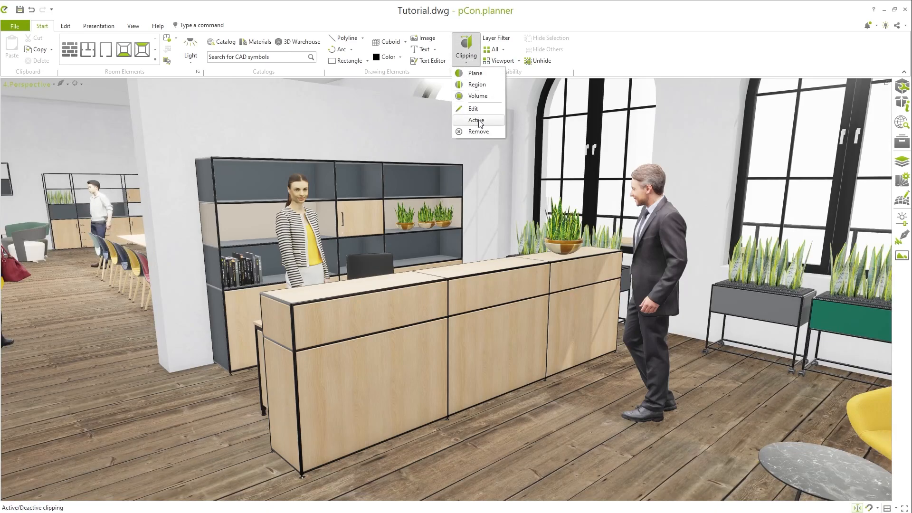
{"action": "left_click", "coordinate": [476, 120]}
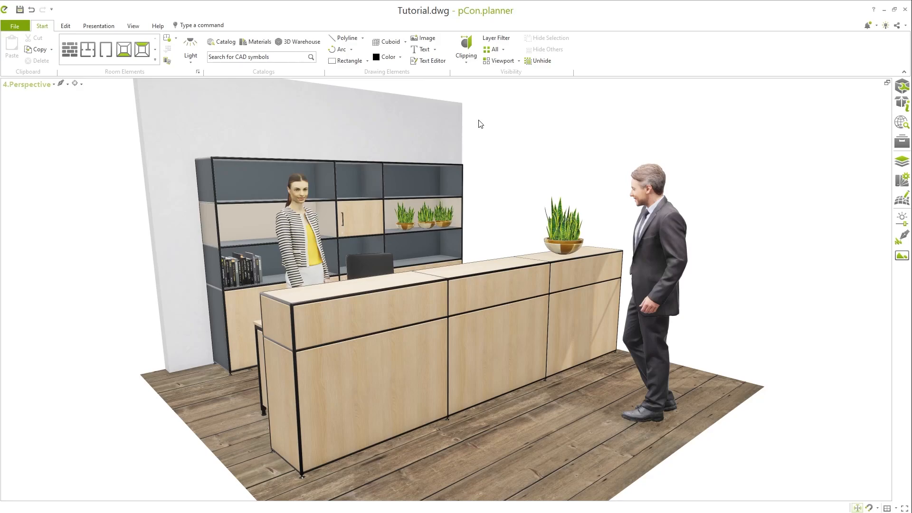
{"action": "mouse_move", "coordinate": [817, 101]}
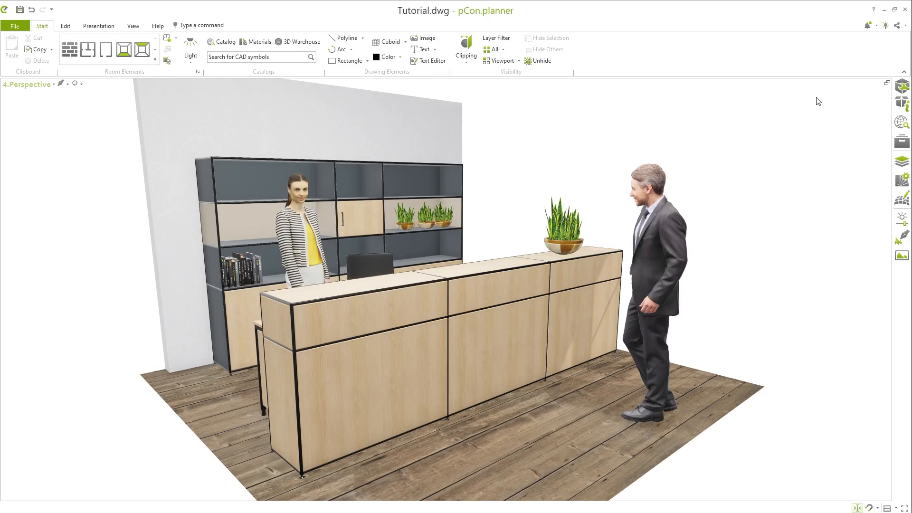